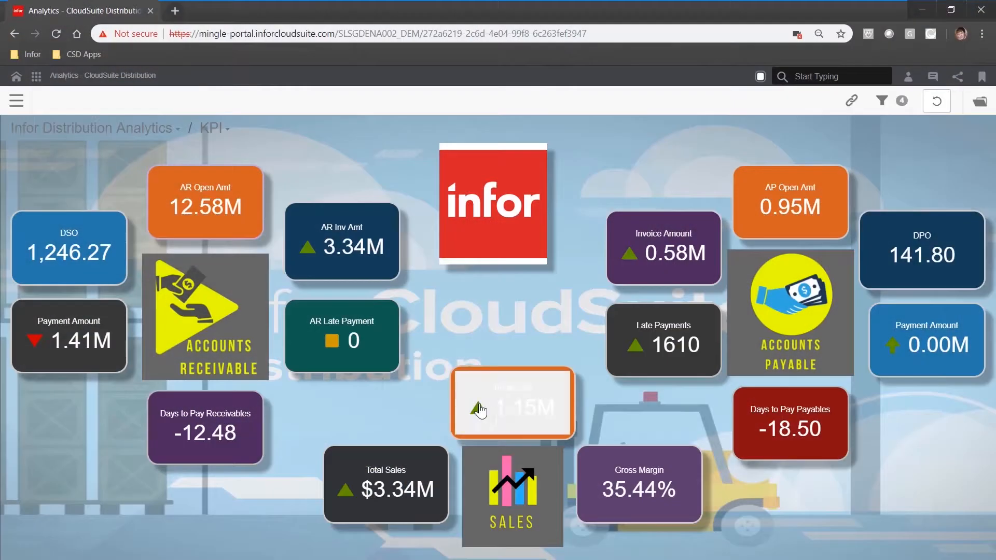
Step: Go from the sales KPI tile to the Executive dashboard, then switch to the Sales Manager Dashboard
{"action": "left_click", "coordinate": [513, 404]}
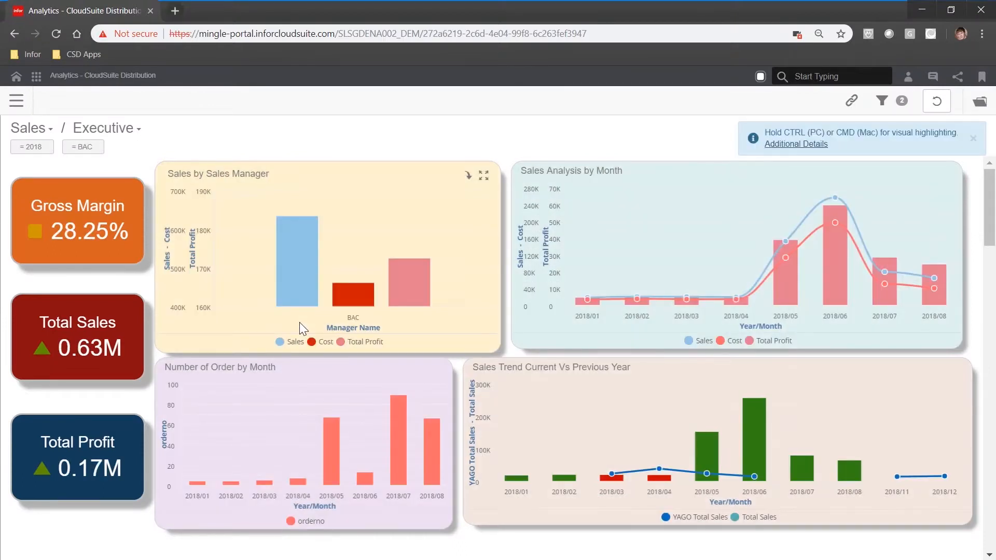
{"action": "left_click", "coordinate": [103, 127]}
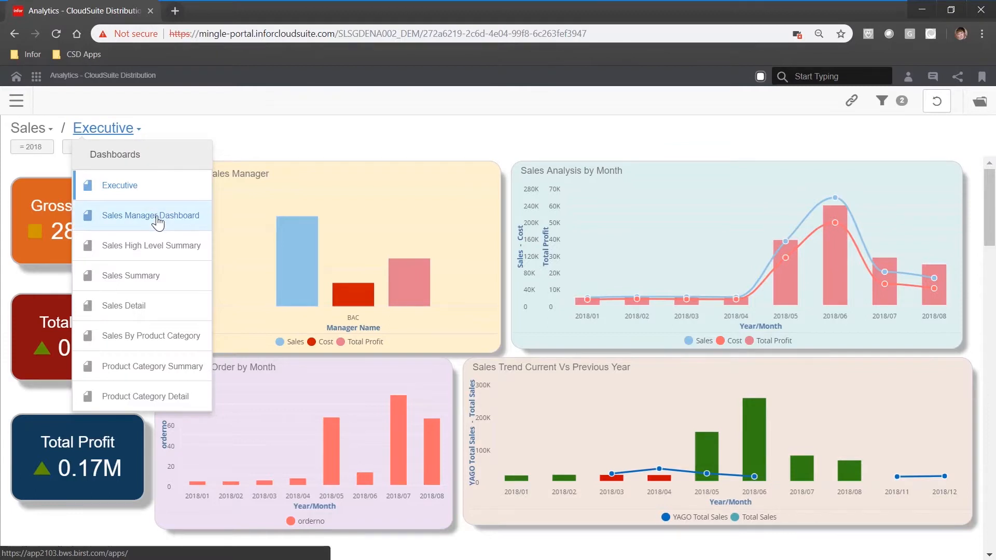
{"action": "left_click", "coordinate": [151, 215]}
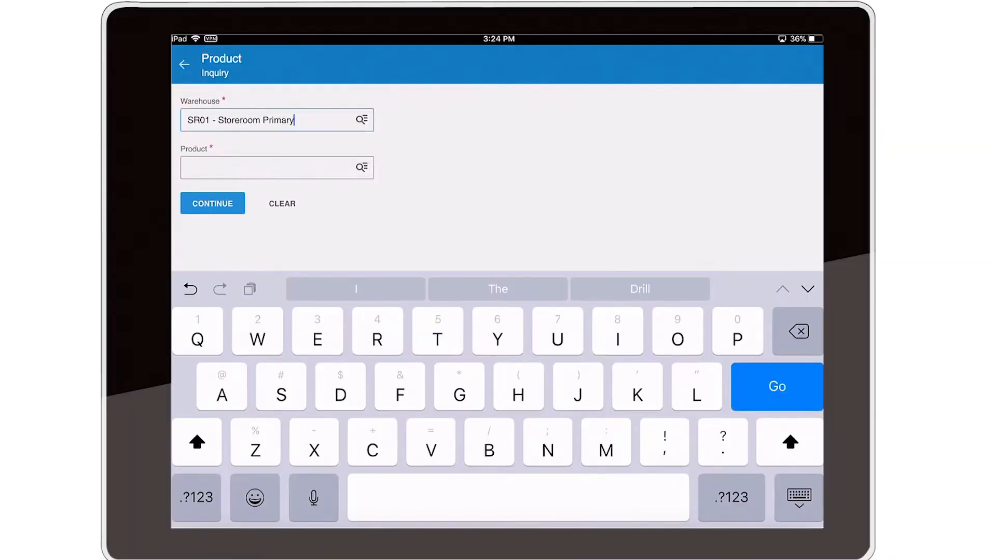
Step: Run a Product Inquiry on CP102 - SR102 - SAFETY GLOVES LARGE in storeroom SR01
{"action": "left_click", "coordinate": [277, 167]}
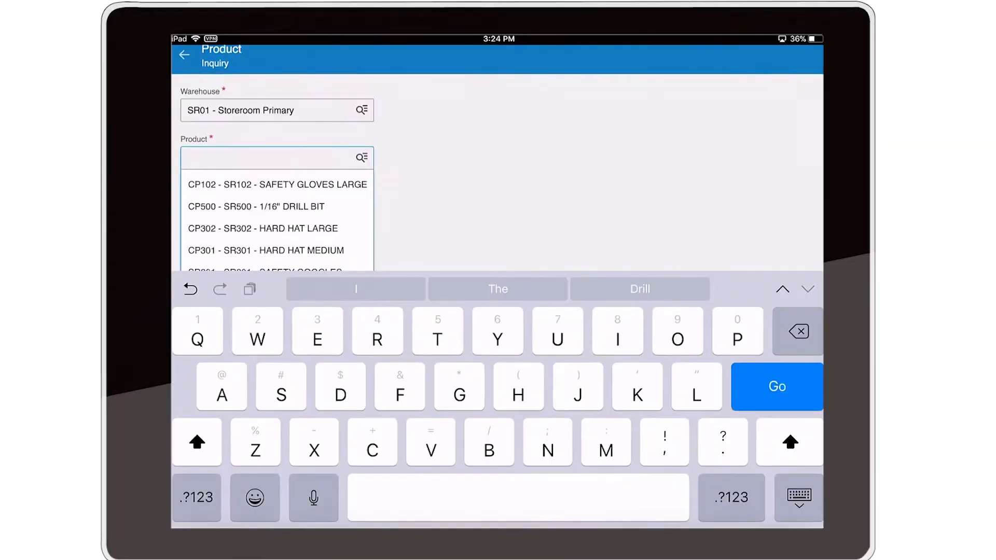
{"action": "left_click", "coordinate": [264, 184]}
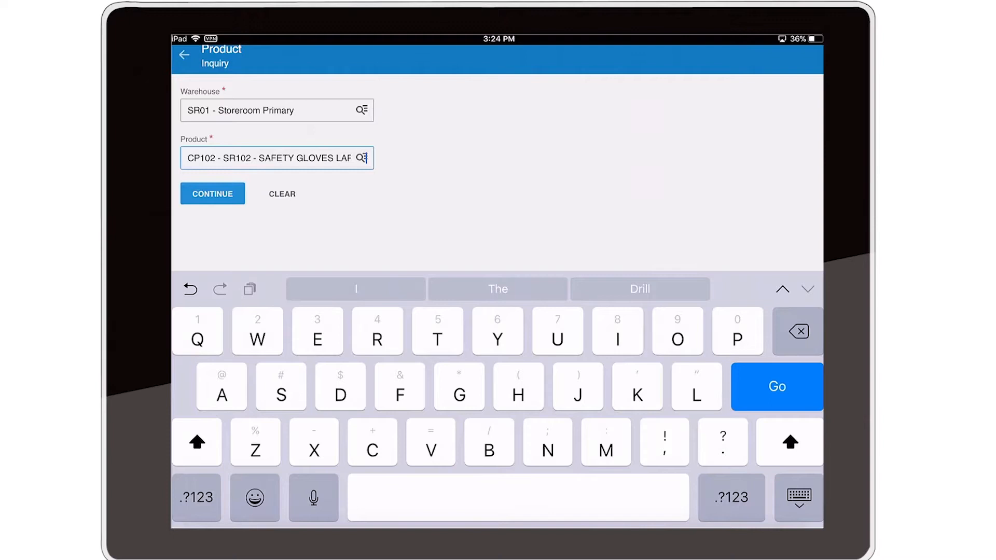
{"action": "left_click", "coordinate": [213, 194]}
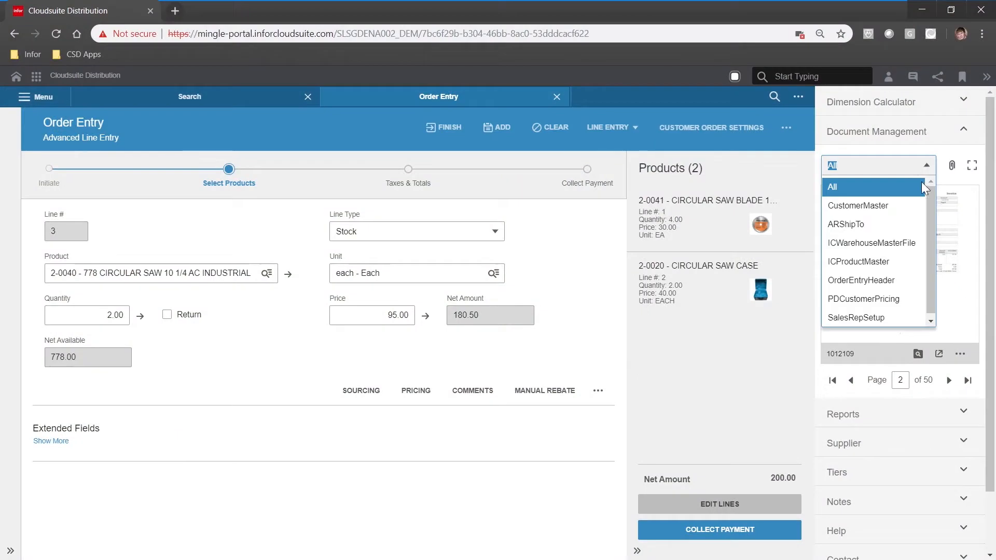
Step: Filter the circular saw order's Document Management attachments by a document type
{"action": "left_click", "coordinate": [859, 261]}
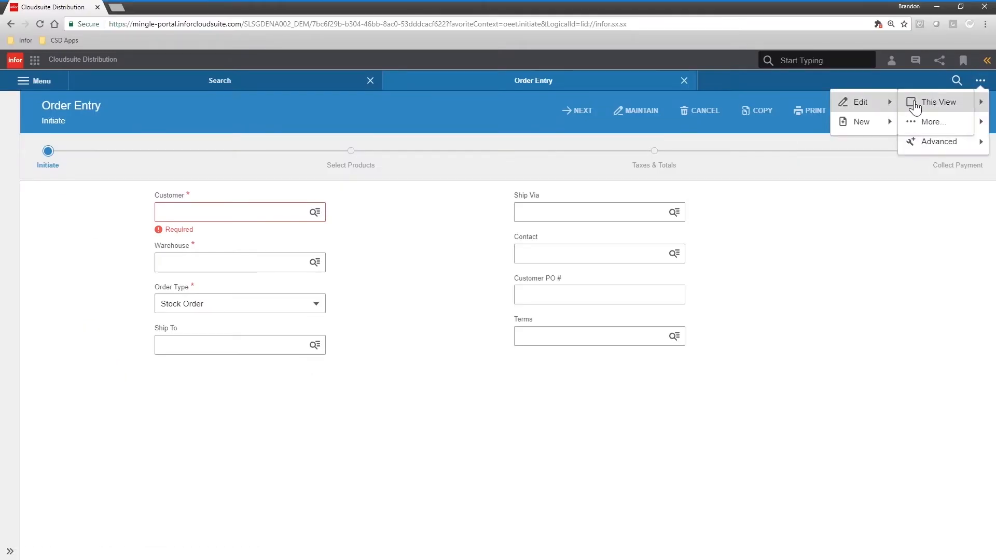
Step: Extend this Order Entry view at System level via the Customer field, then view May-2018 segmentation results
{"action": "left_click", "coordinate": [939, 102]}
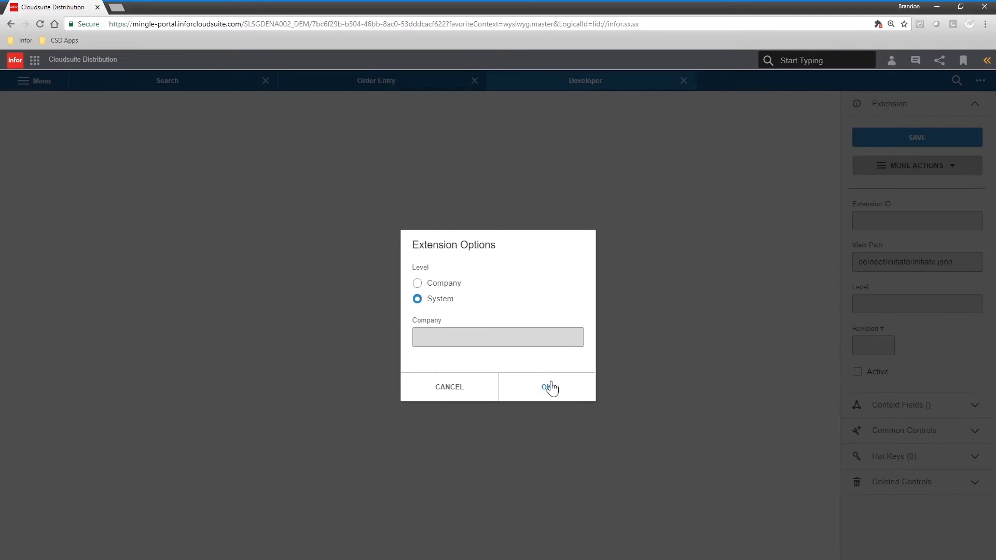
{"action": "left_click", "coordinate": [547, 387]}
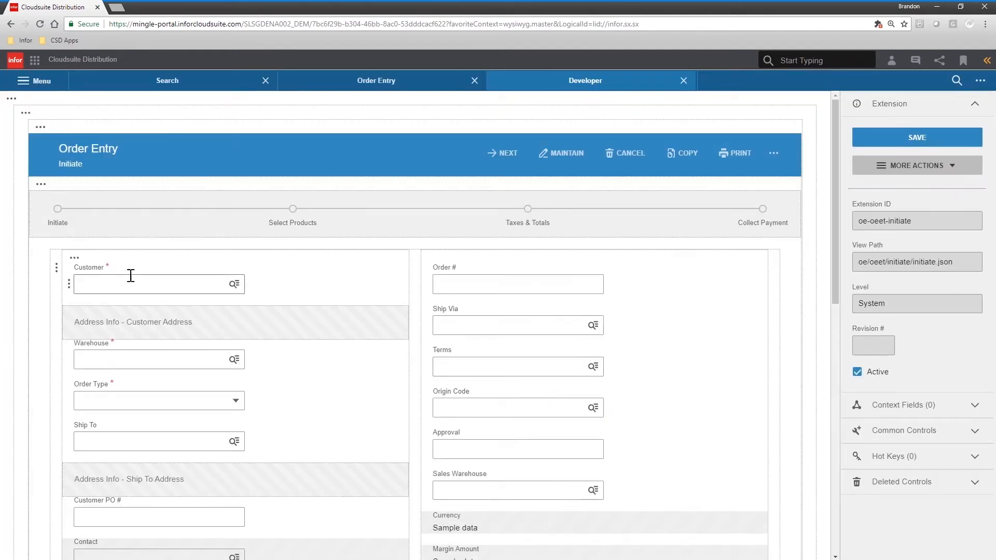
{"action": "right_click", "coordinate": [67, 284]}
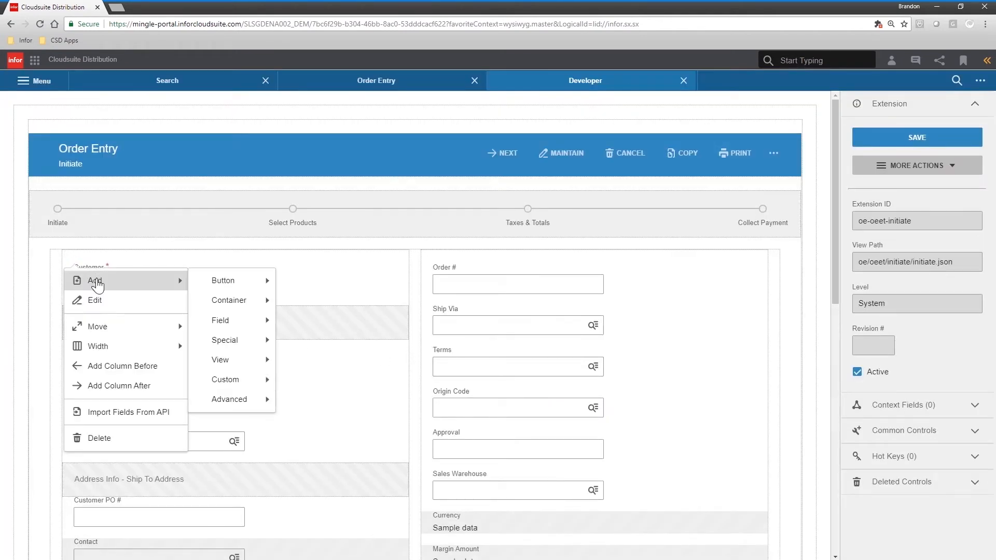
{"action": "mouse_move", "coordinate": [223, 281]}
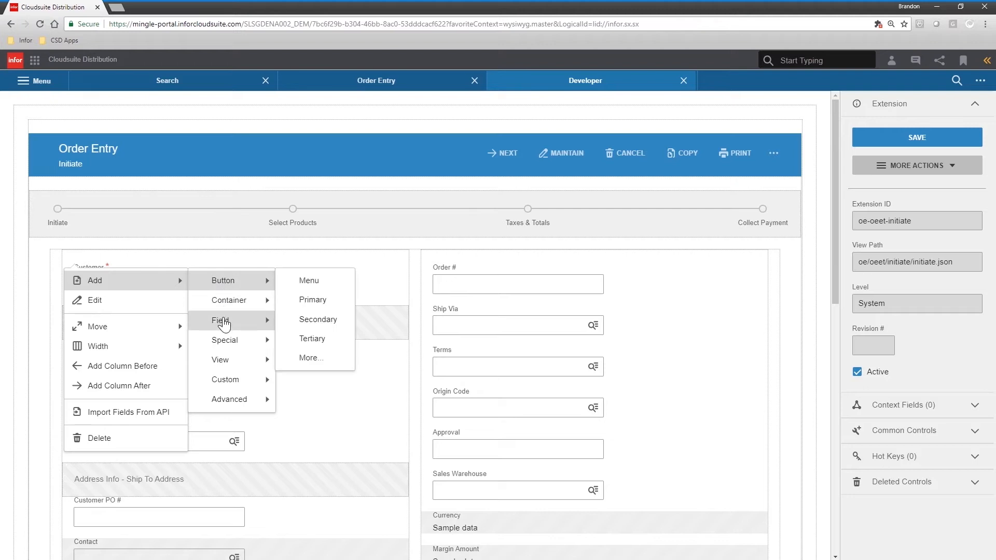
{"action": "mouse_move", "coordinate": [106, 324]}
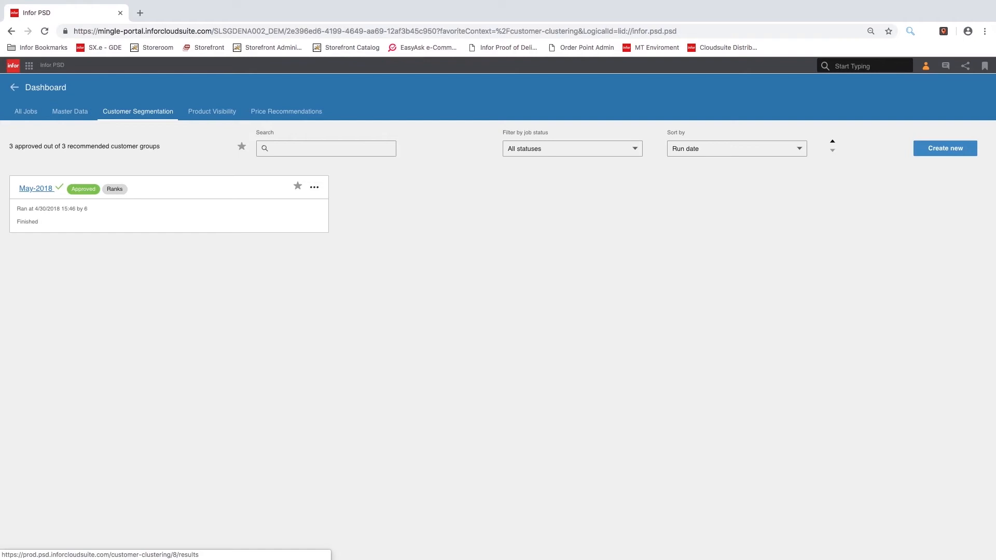
{"action": "left_click", "coordinate": [36, 188]}
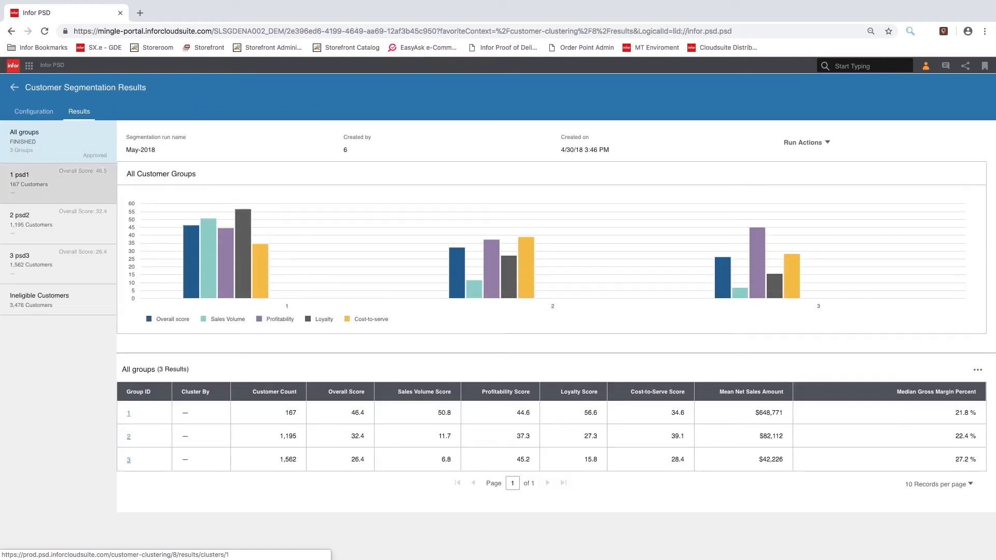